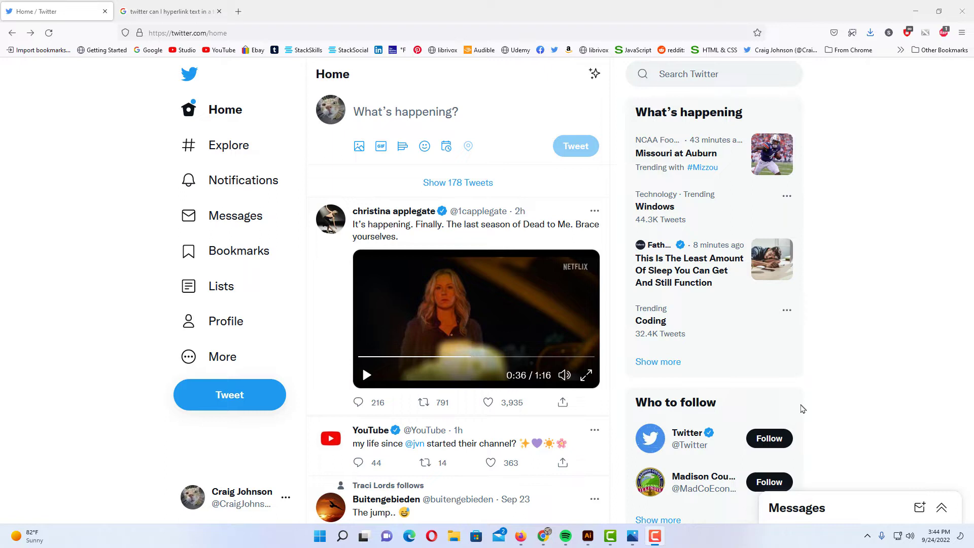
mouse_move(489, 410)
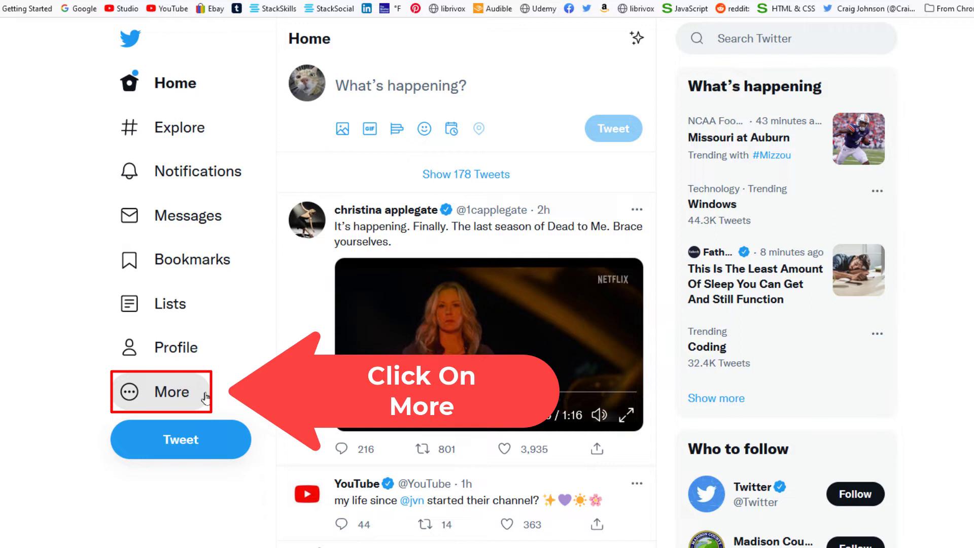
- Reach the Customize your view dialog from the sidebar's More menu via Display
left_click(172, 391)
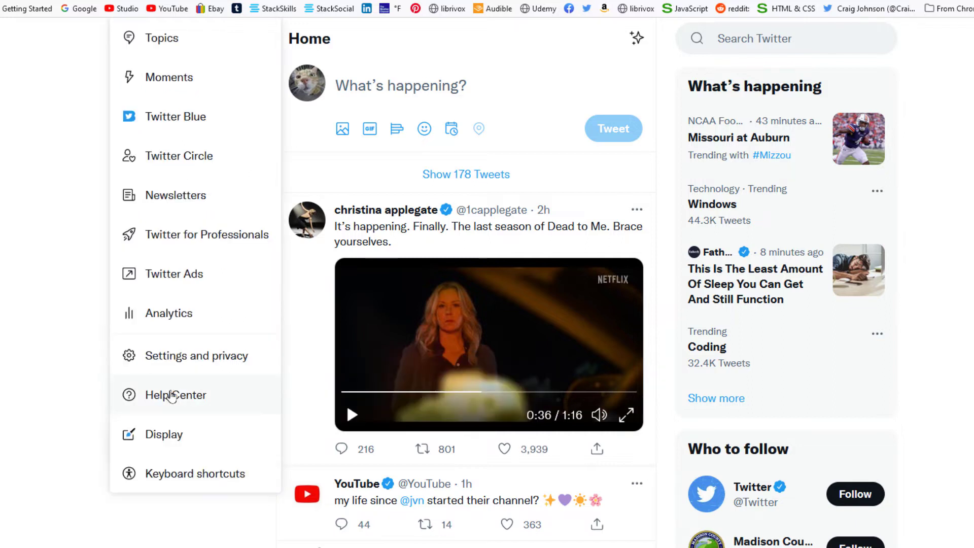
mouse_move(227, 436)
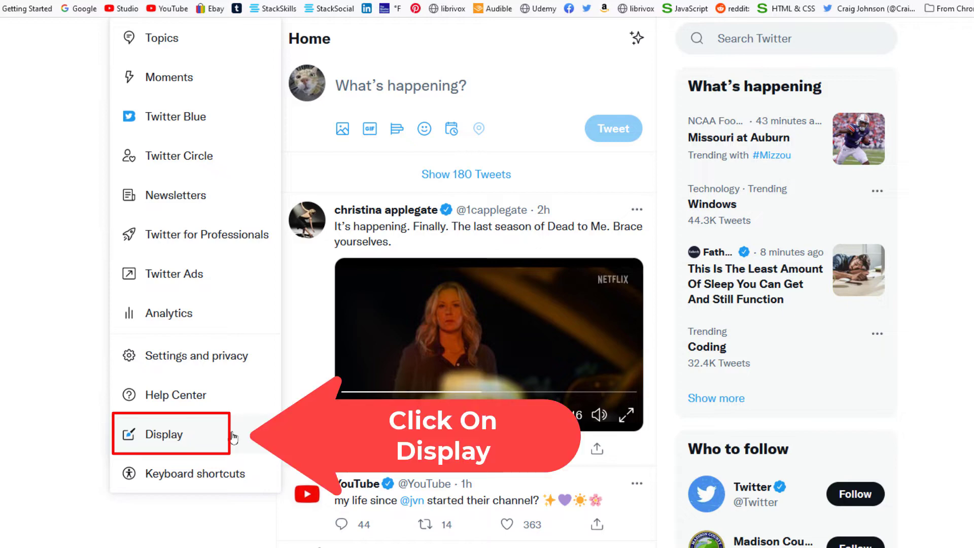
mouse_move(181, 439)
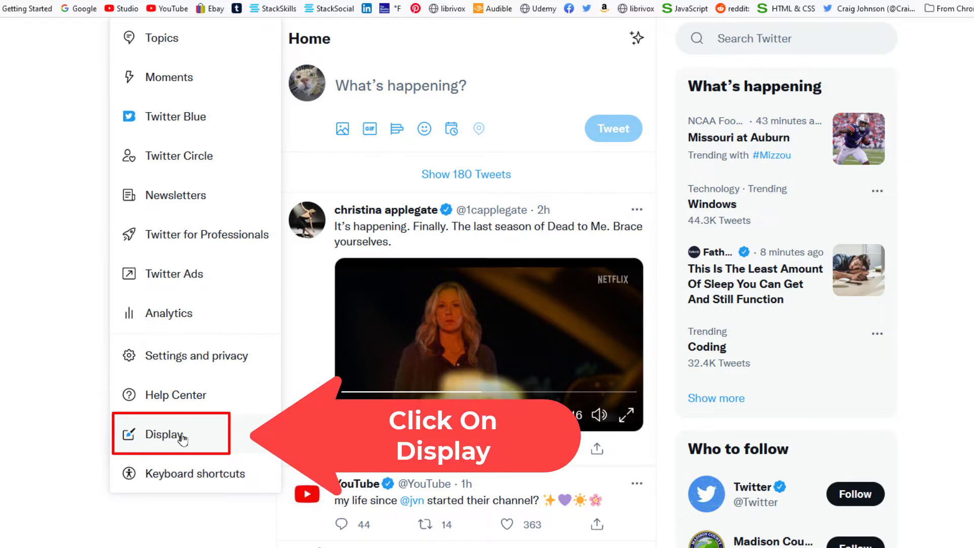
left_click(164, 434)
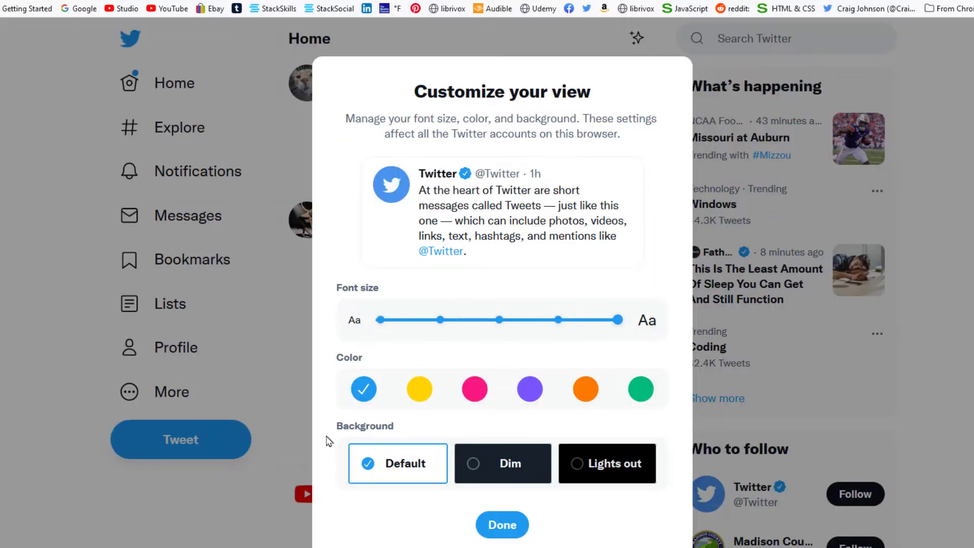
mouse_move(399, 344)
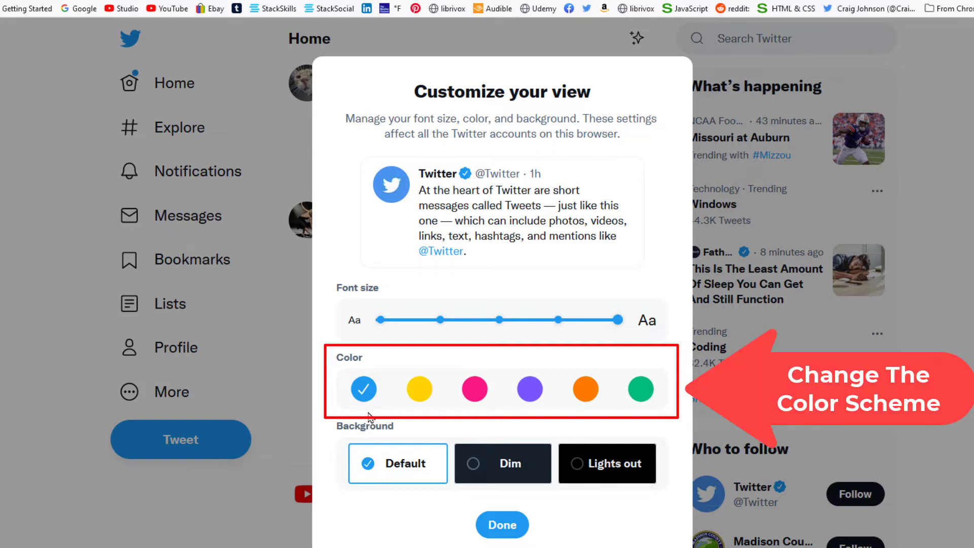
mouse_move(419, 404)
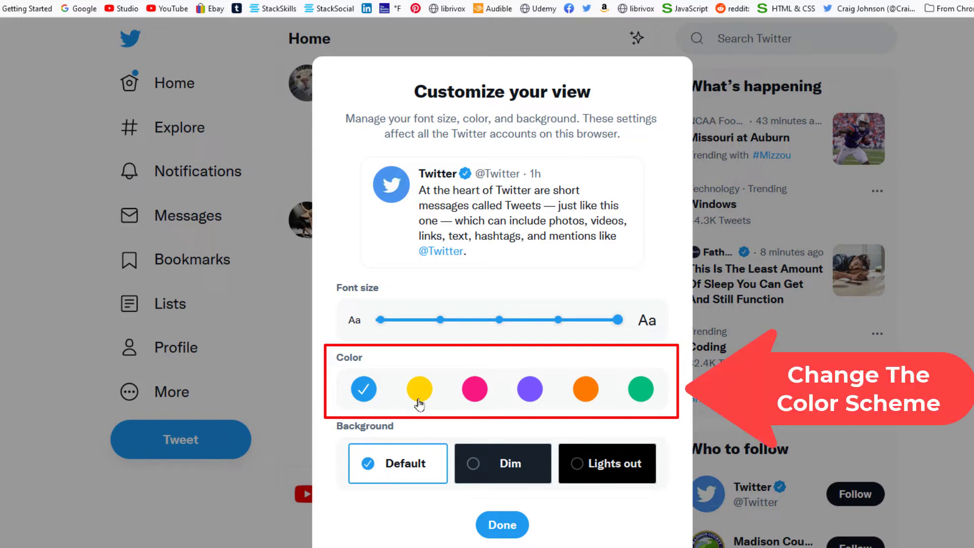
left_click(474, 388)
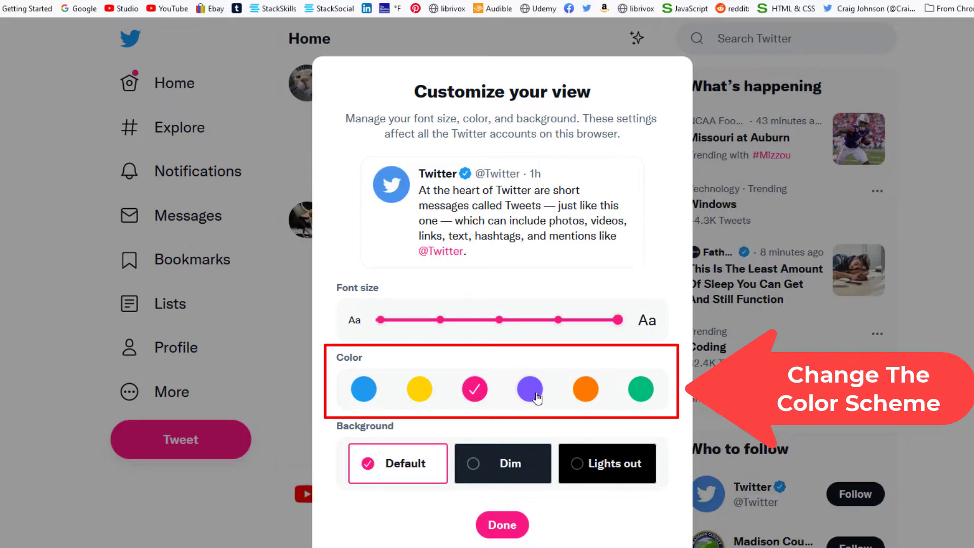
left_click(640, 389)
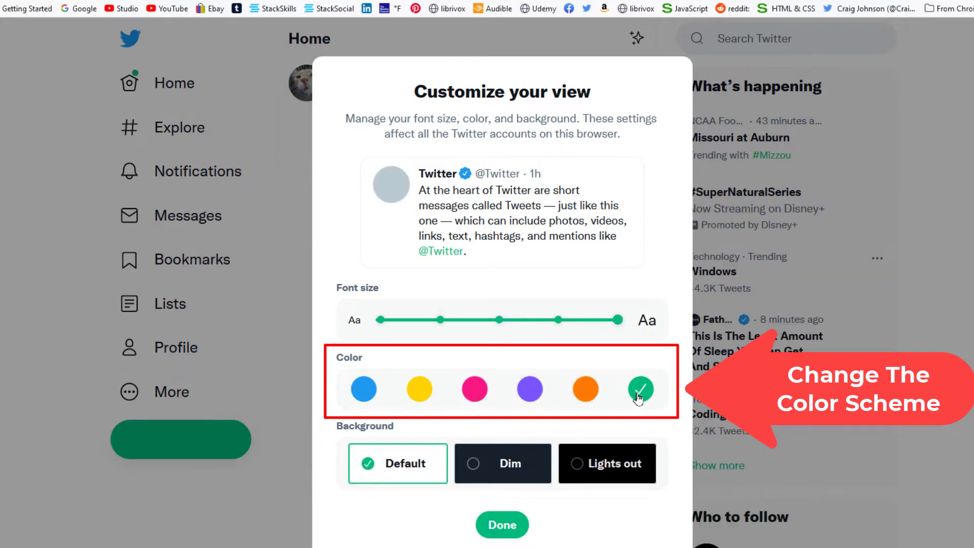
left_click(364, 389)
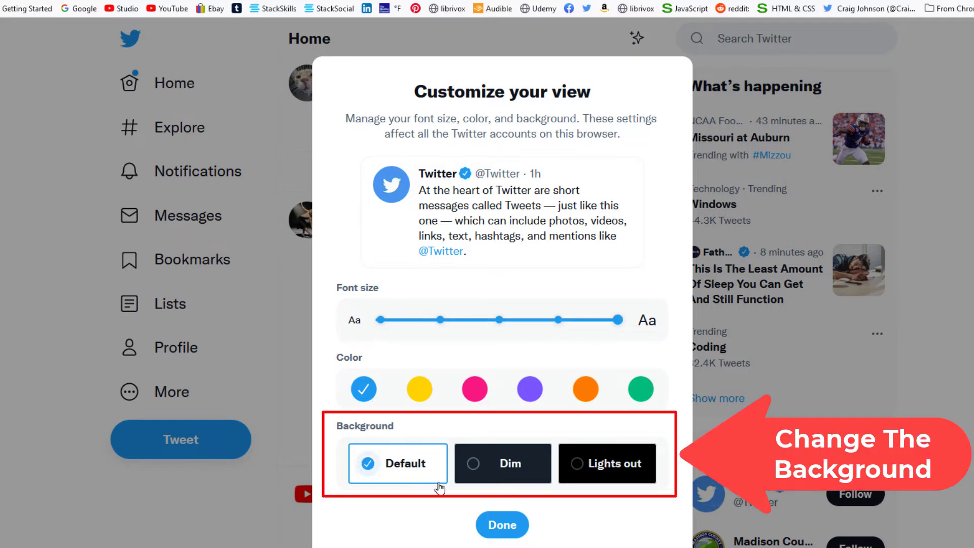
mouse_move(389, 486)
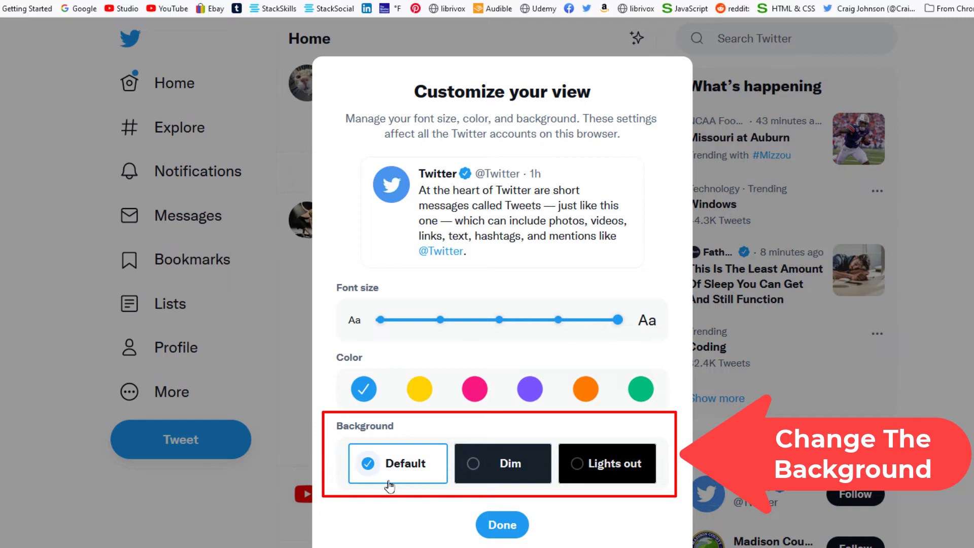
mouse_move(495, 483)
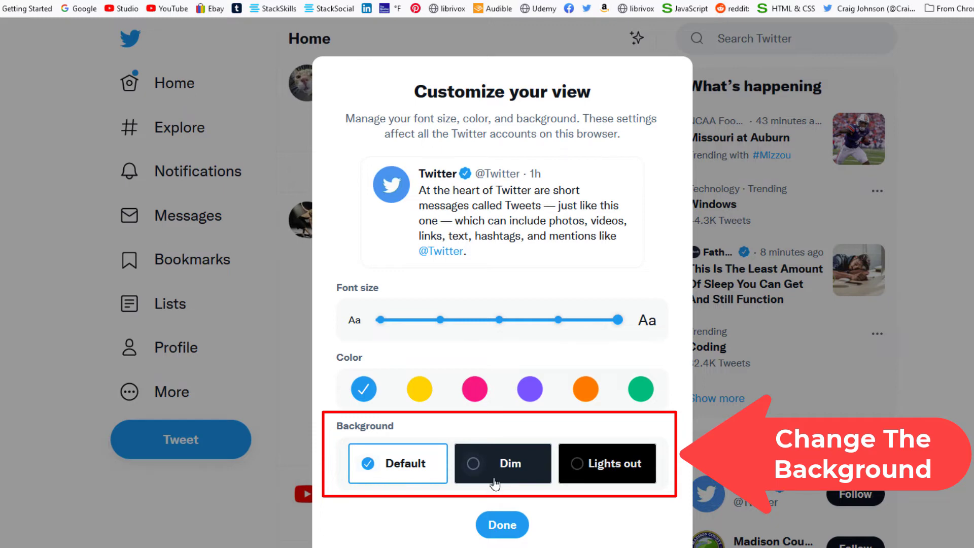
- Preview the Dim background, then select Lights out, keeping the blue accent
left_click(502, 463)
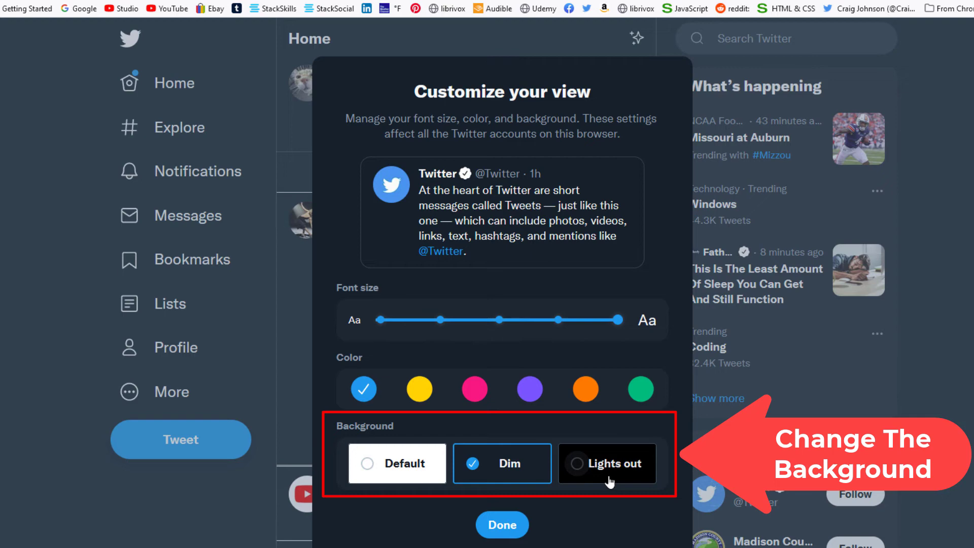
left_click(607, 463)
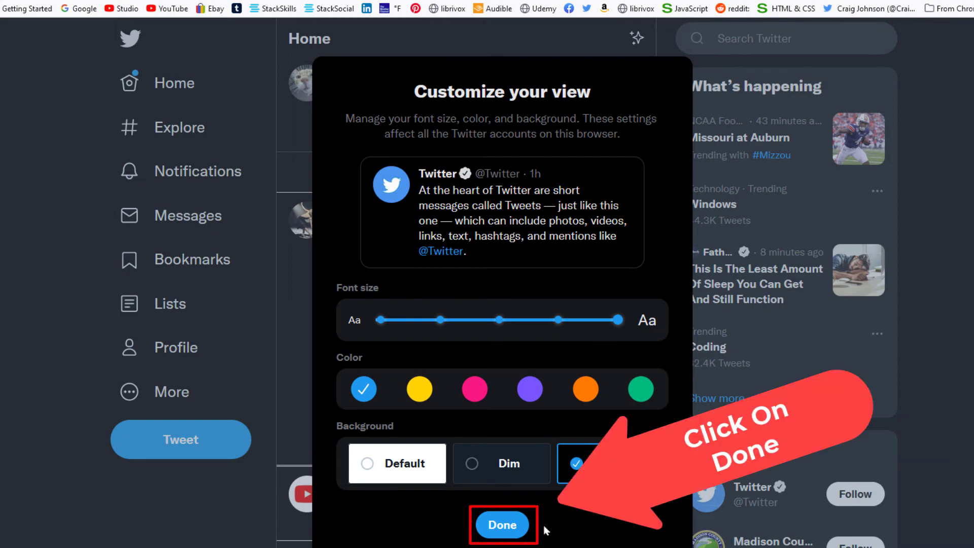
- Confirm with Done and land back on the home feed in the black Lights out theme
left_click(503, 525)
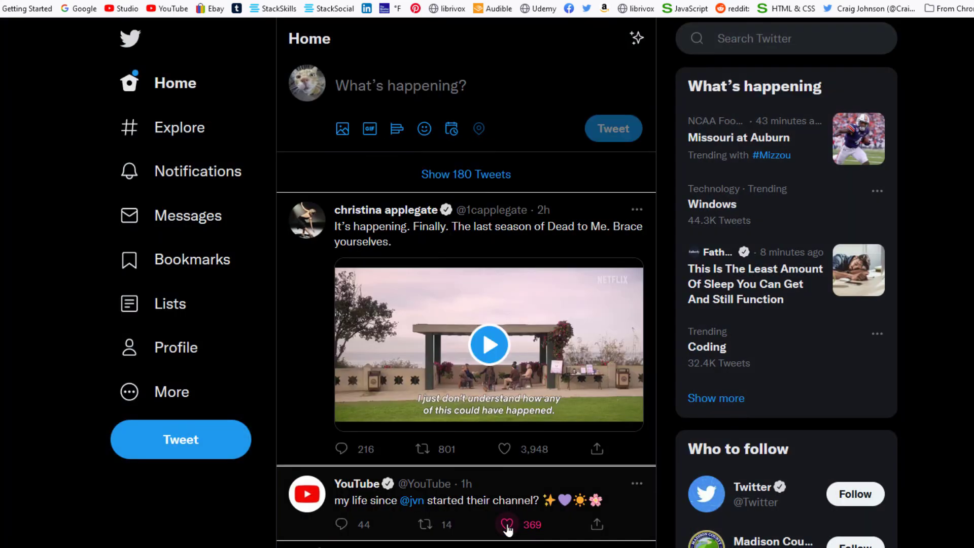
left_click(490, 344)
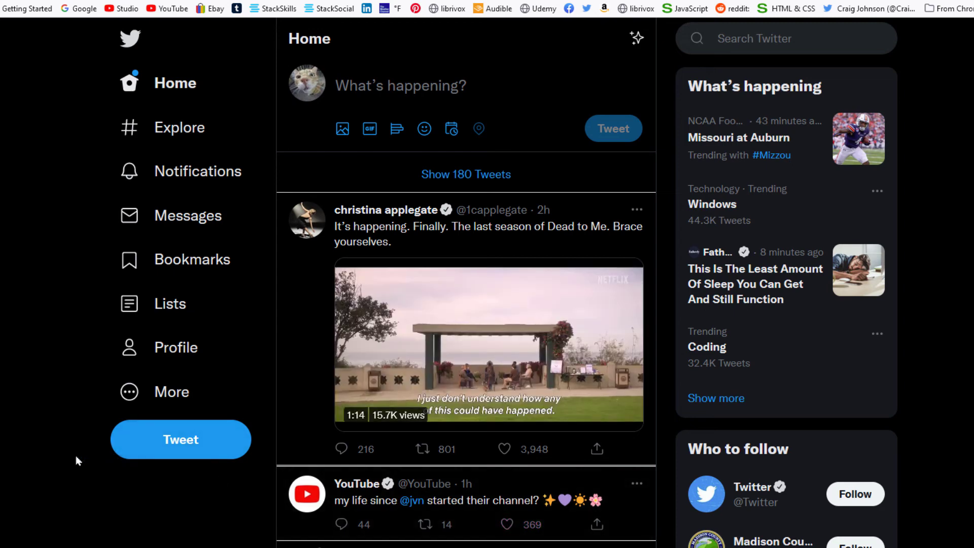